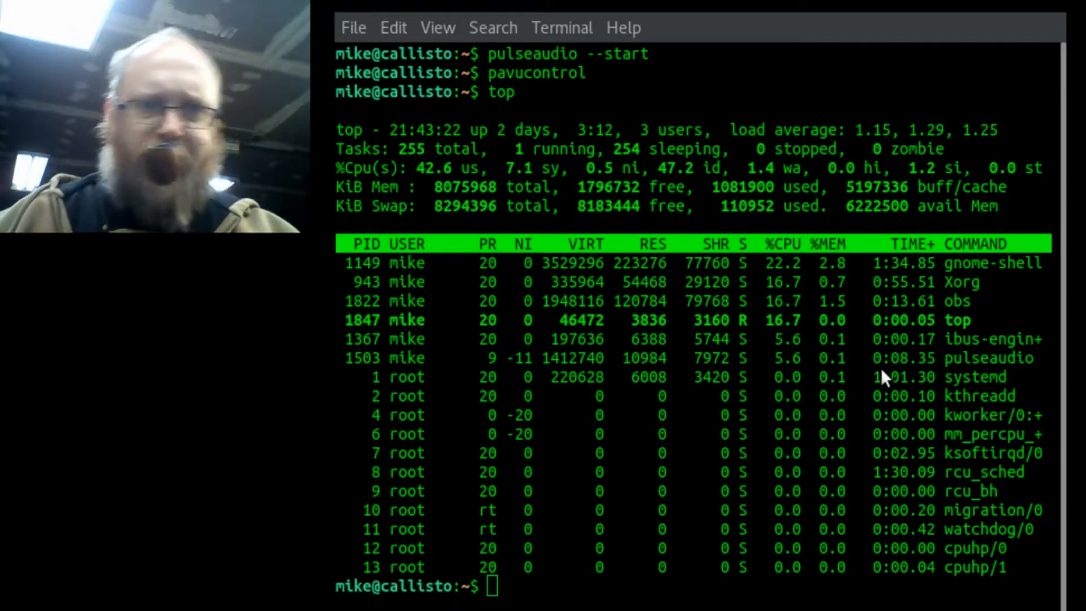
pyautogui.moveTo(432, 261)
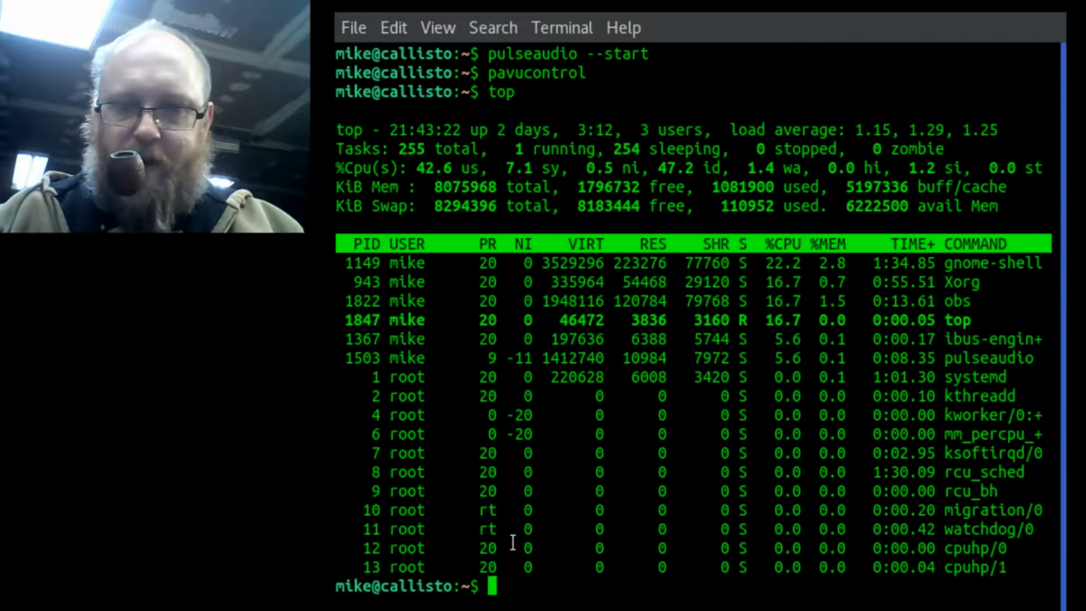
# Step: SSH into ganymede and change into the .local/share/WSJT-X folder
pyautogui.write('ssh ganyme')
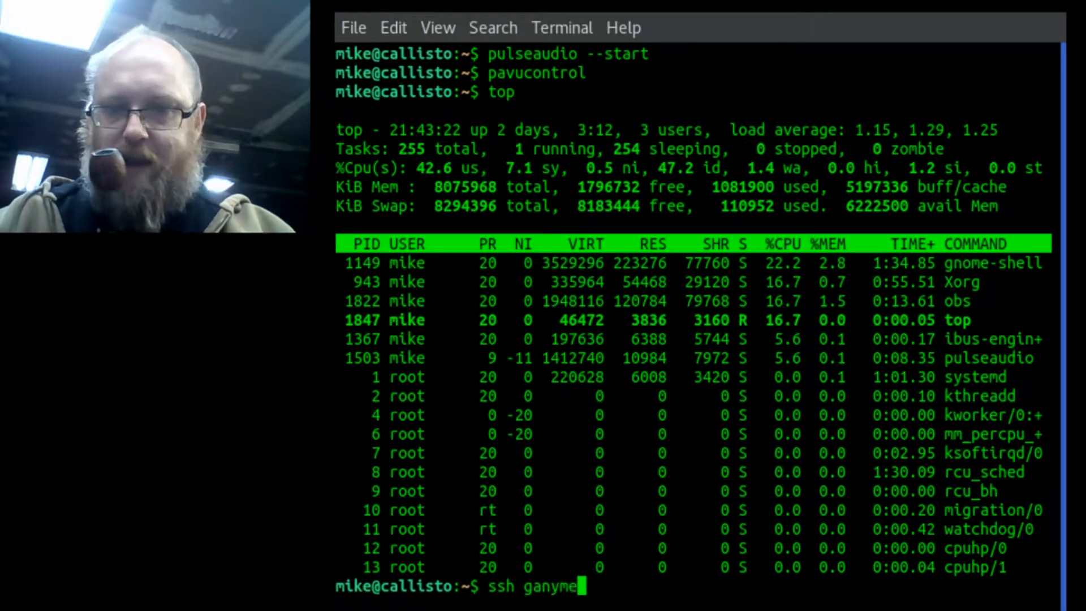
pyautogui.press('Return')
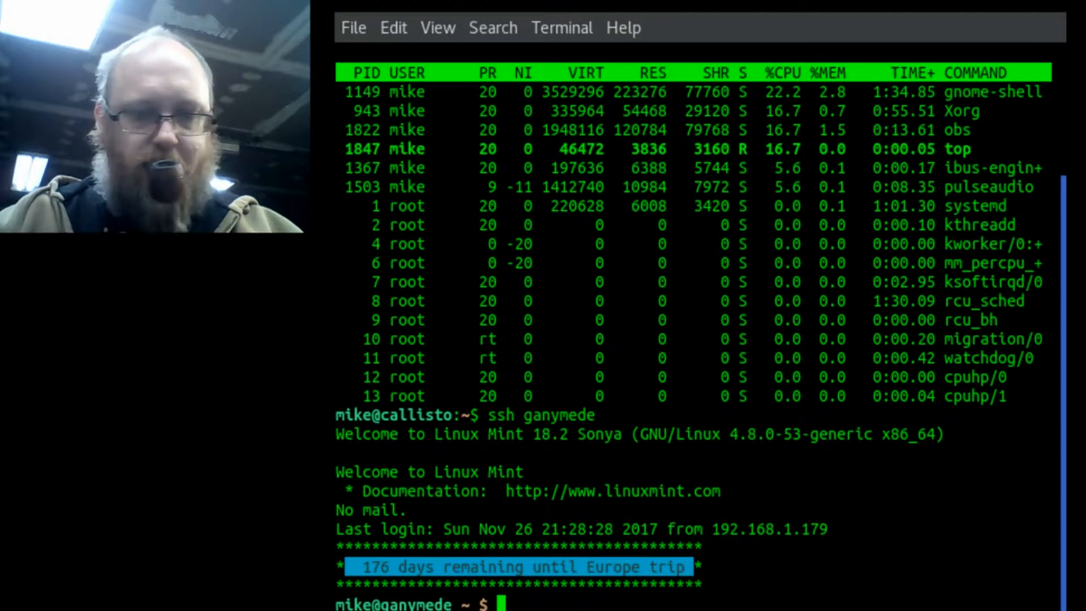
pyautogui.write('cd .l')
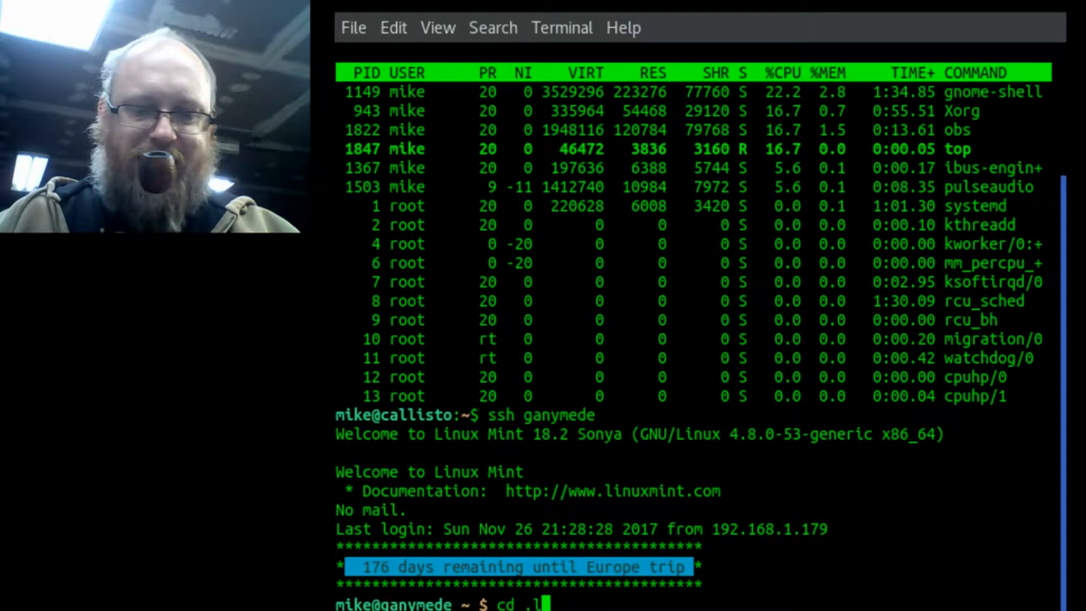
pyautogui.press('Tab')
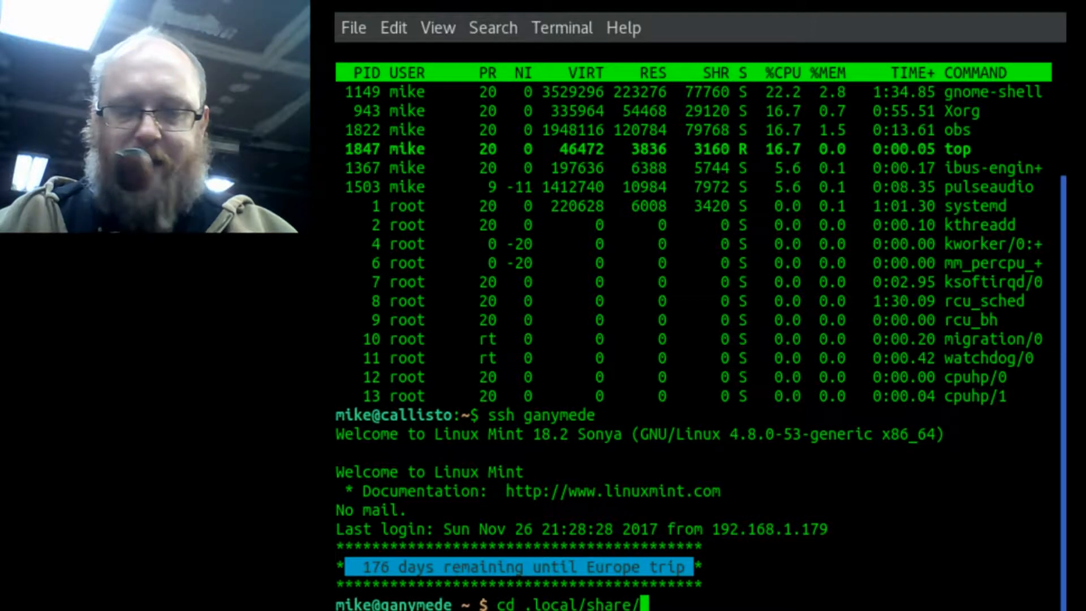
pyautogui.write('WSJT-X')
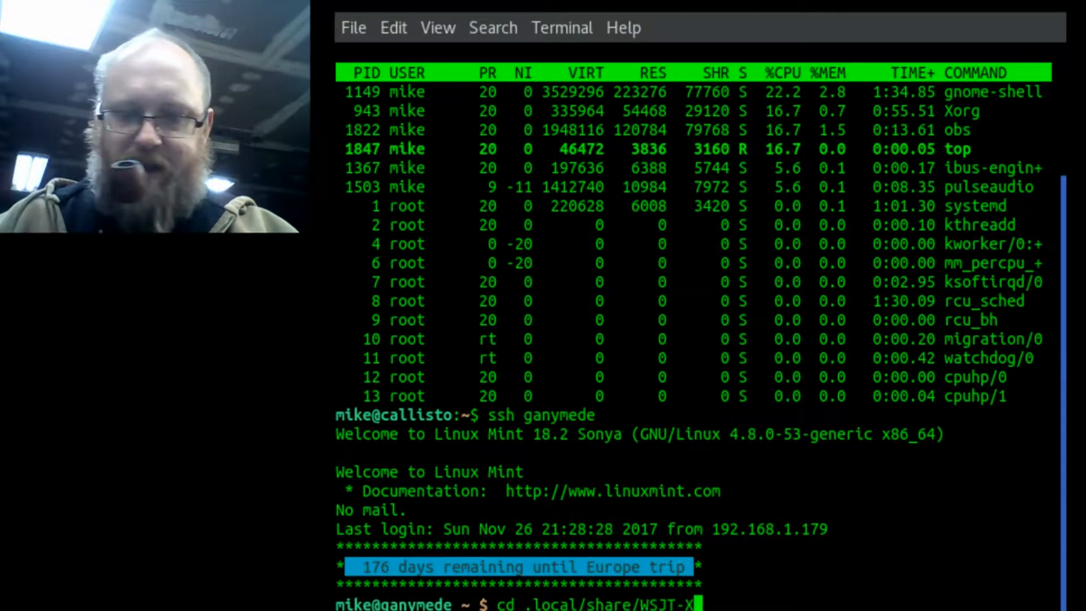
# Step: List the WSJT-X files by date and count ALL.TXT at 2,738,371 lines
pyautogui.write('ls -lrt')
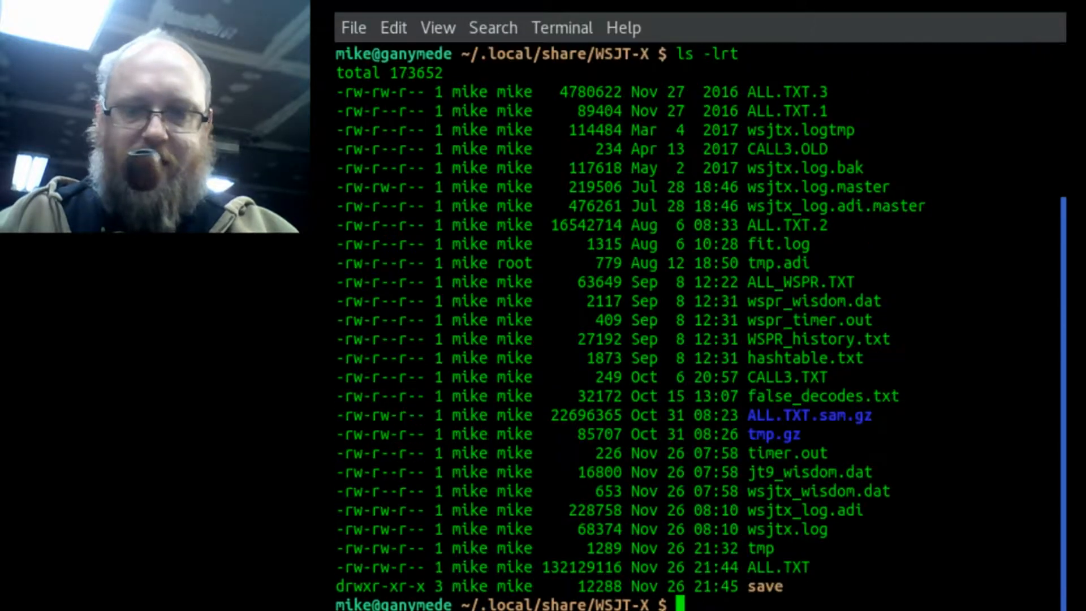
pyautogui.write('wc')
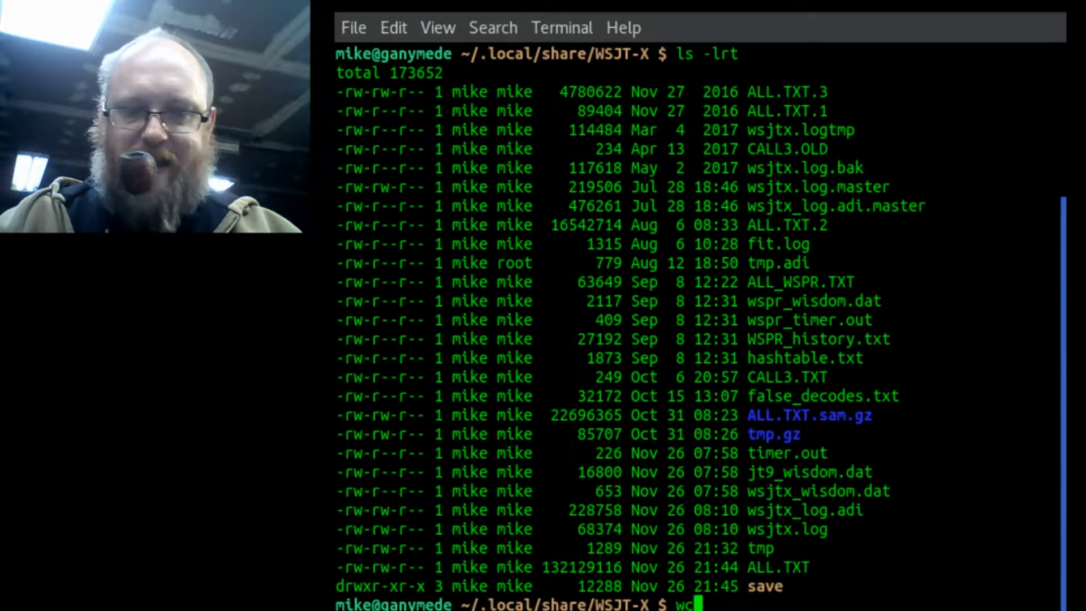
pyautogui.write('-l ALL.TXT')
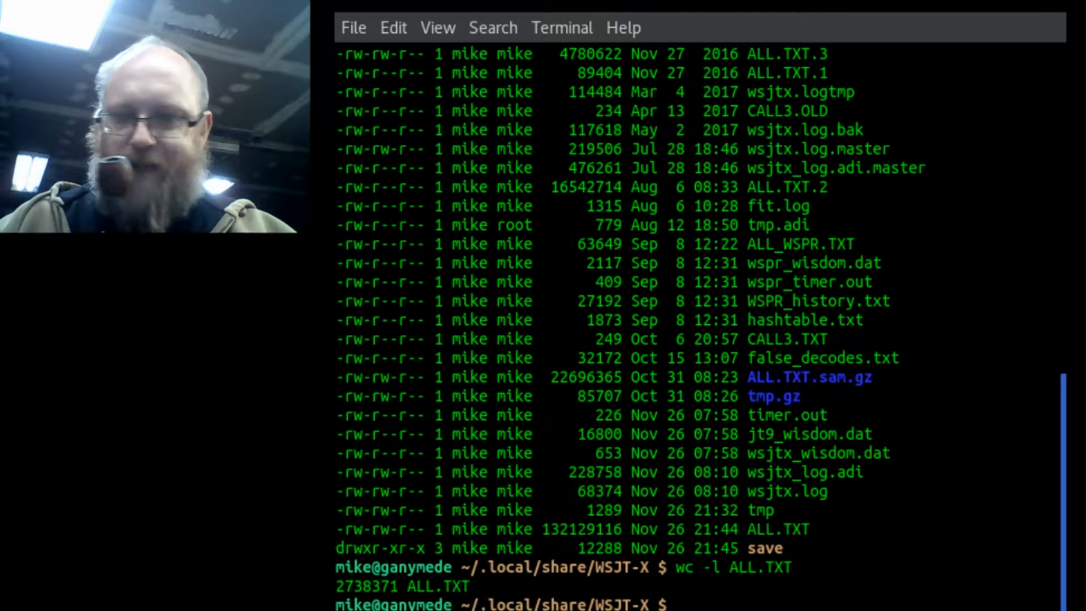
pyautogui.write('wc -l ALL.TXT^C')
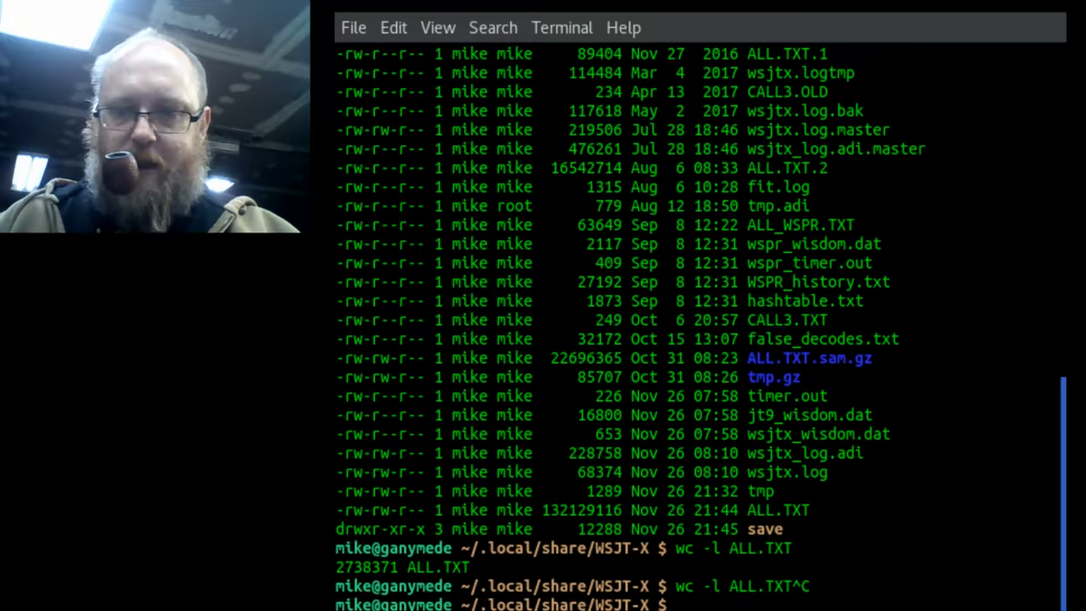
pyautogui.write('grep C')
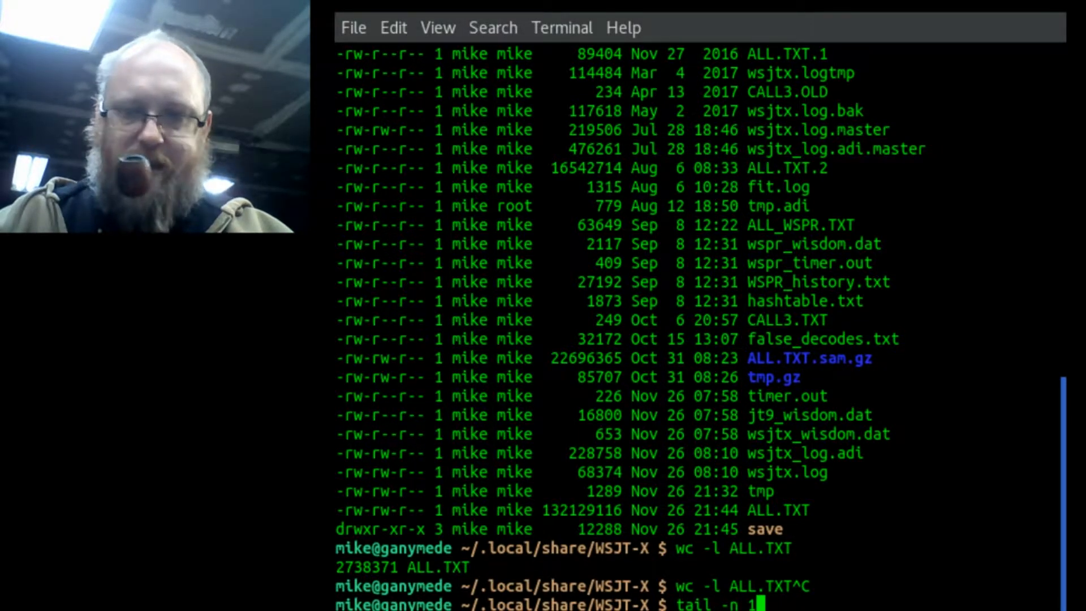
# Step: Filter the last 10000 lines of ALL.TXT for 'CQ ' with tail and grep -i
pyautogui.write('0000')
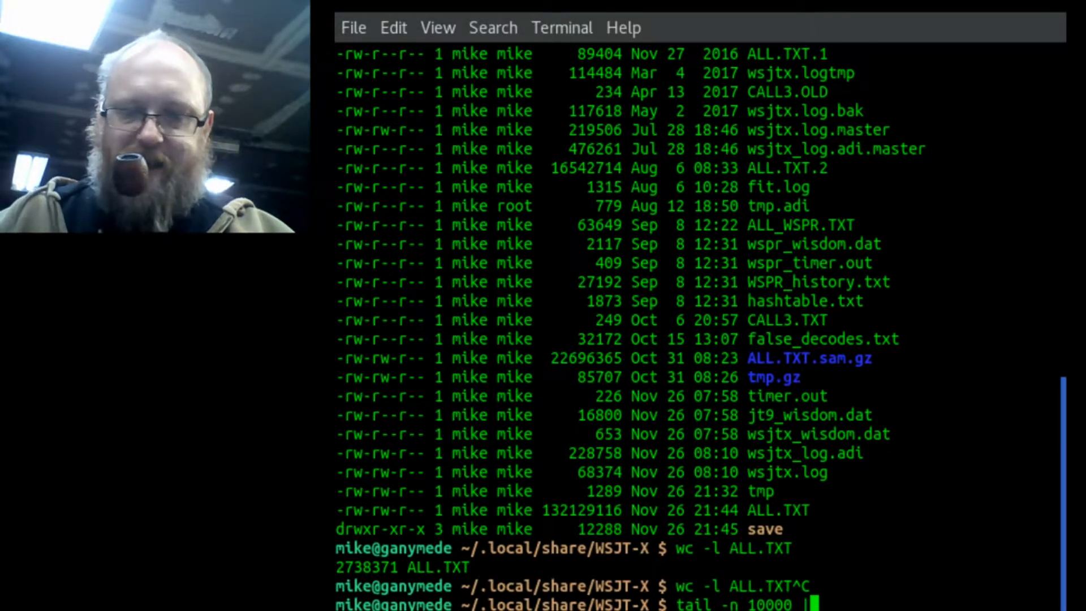
pyautogui.write("|grep -i 'CQ")
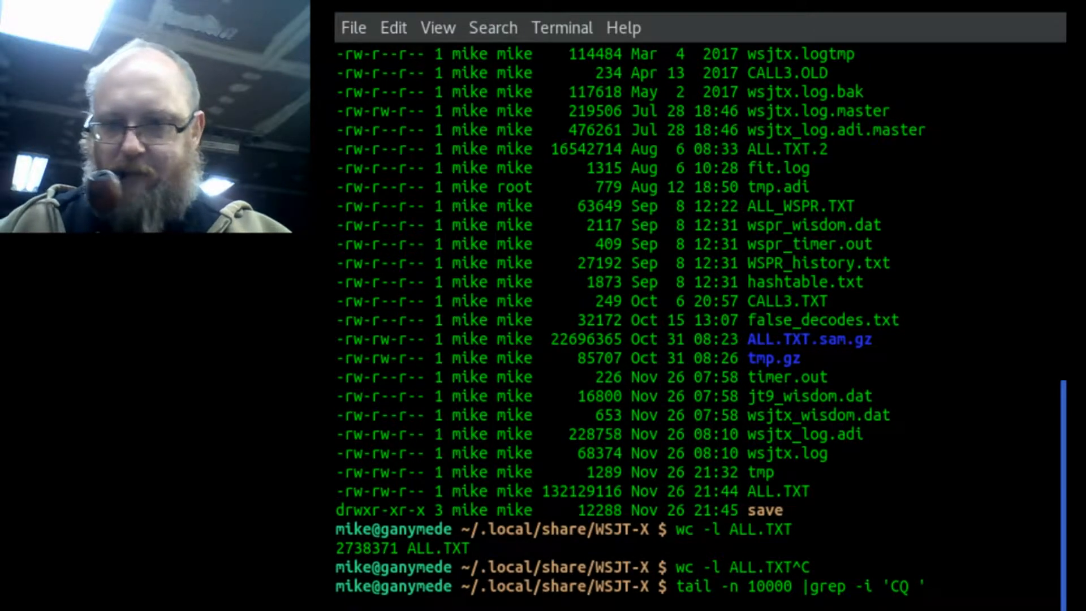
pyautogui.press('Ctrl+c')
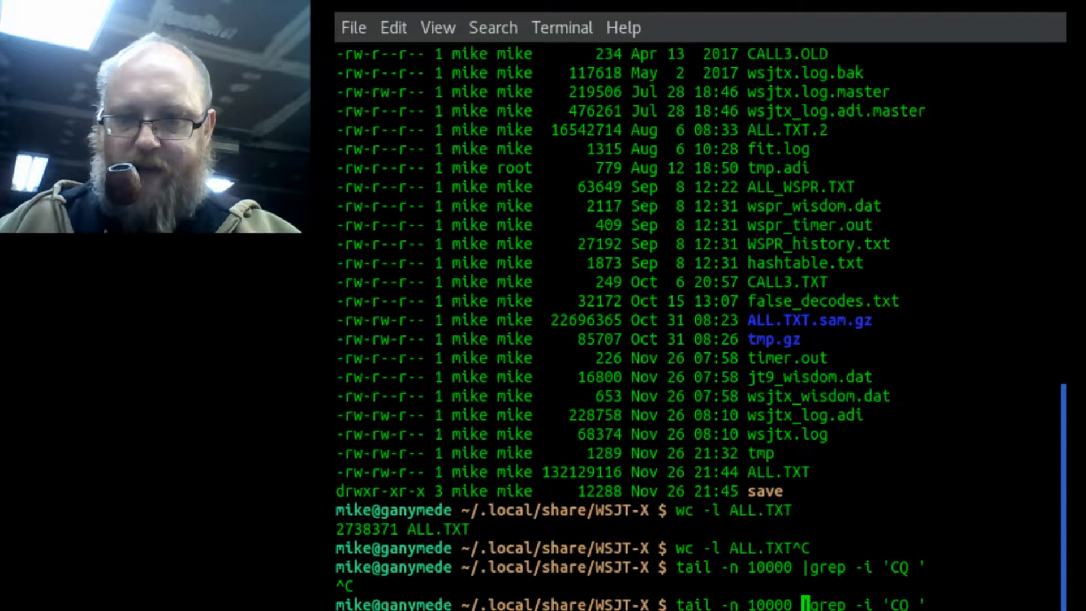
pyautogui.write('ALL.TXT')
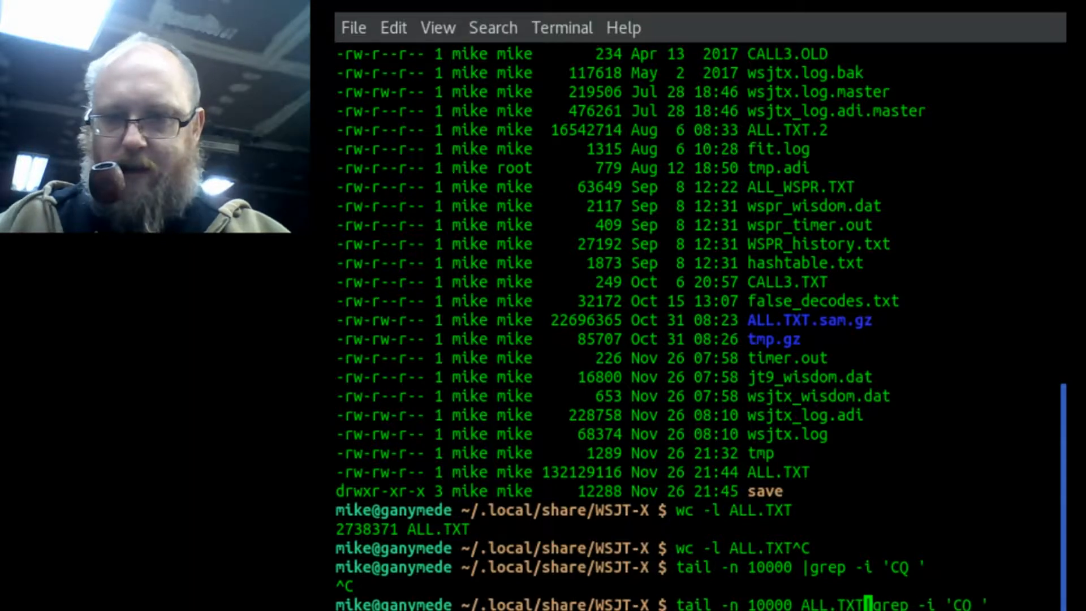
pyautogui.press('Return')
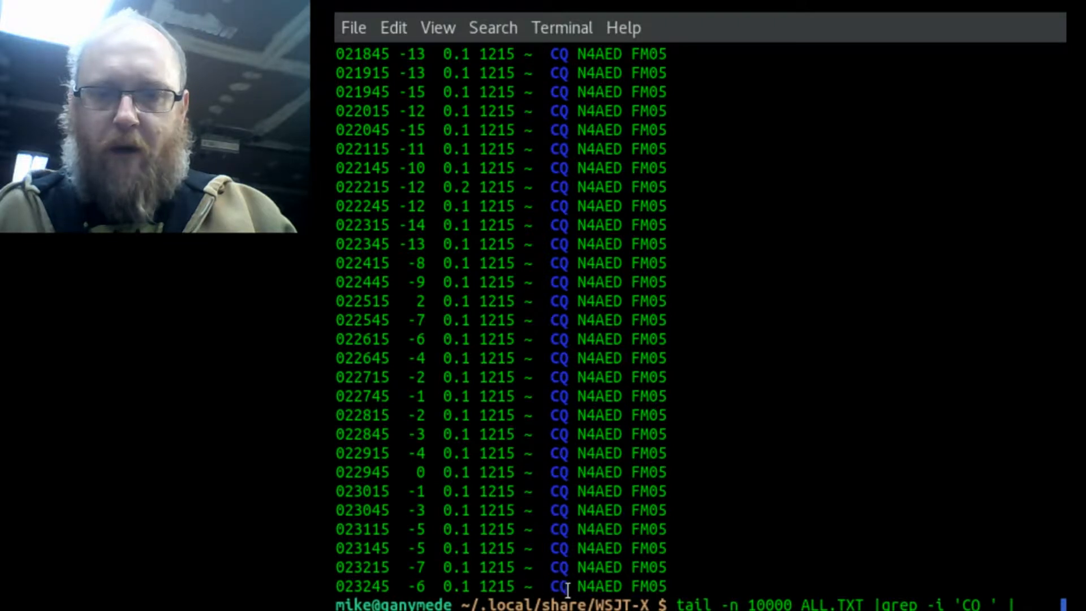
# Step: Extract field 7 with awk, pipe through sort and uniq, and redirect to tmp
pyautogui.write('awk')
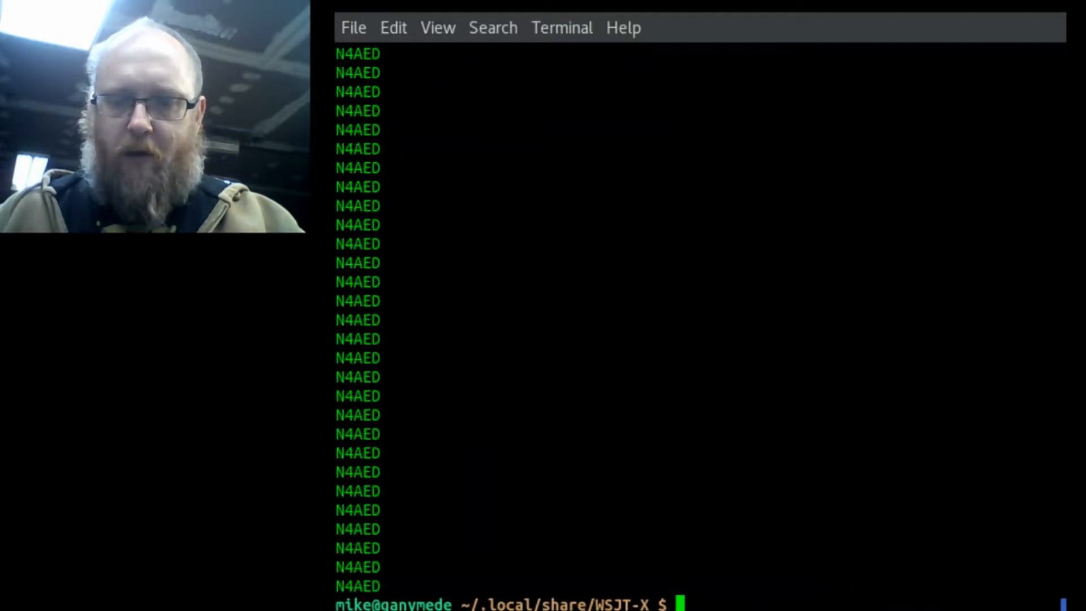
pyautogui.write("tail -n 10000 ALL.TXT |grep -i 'CQ ' |awk '{print $7}' |")
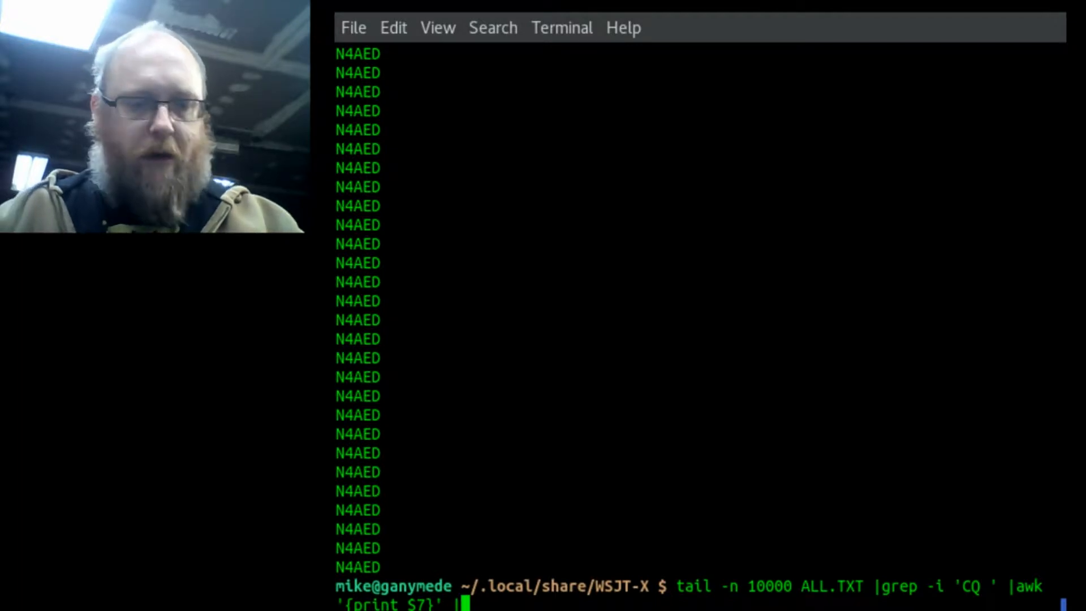
pyautogui.write('sort |u')
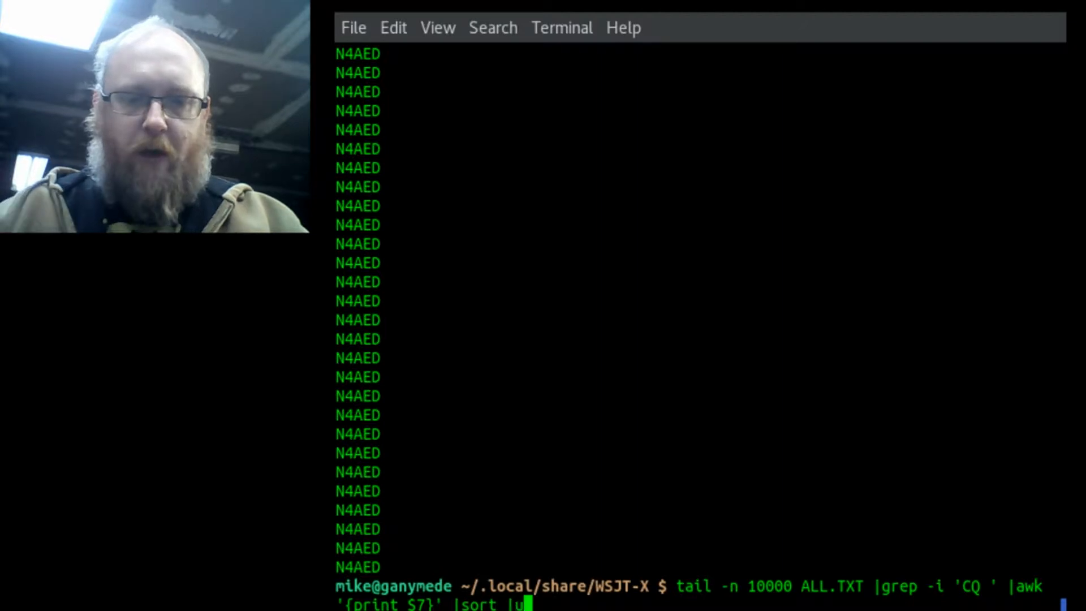
pyautogui.press('Return')
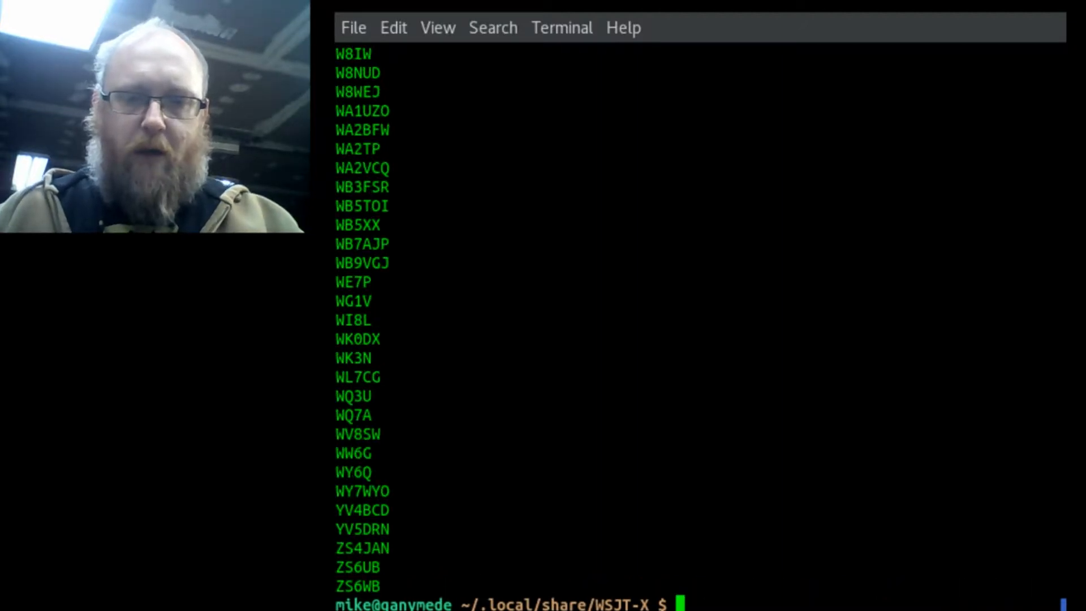
pyautogui.write("tail -n 10000 ALL.TXT |grep -i 'CQ ' |awk '{print $7}' |sort |uniq")
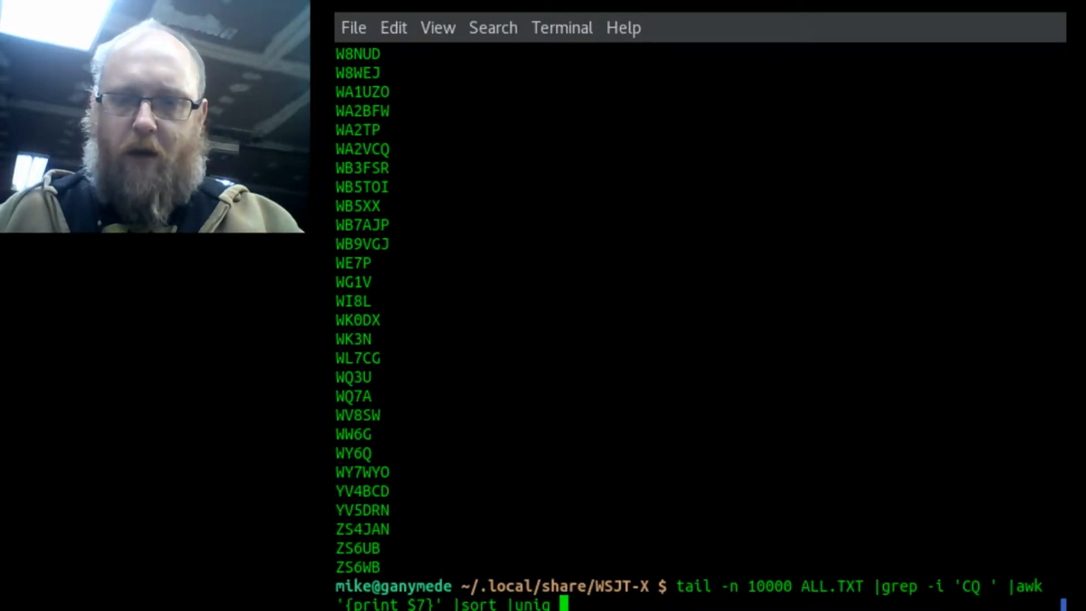
pyautogui.write('> tmp')
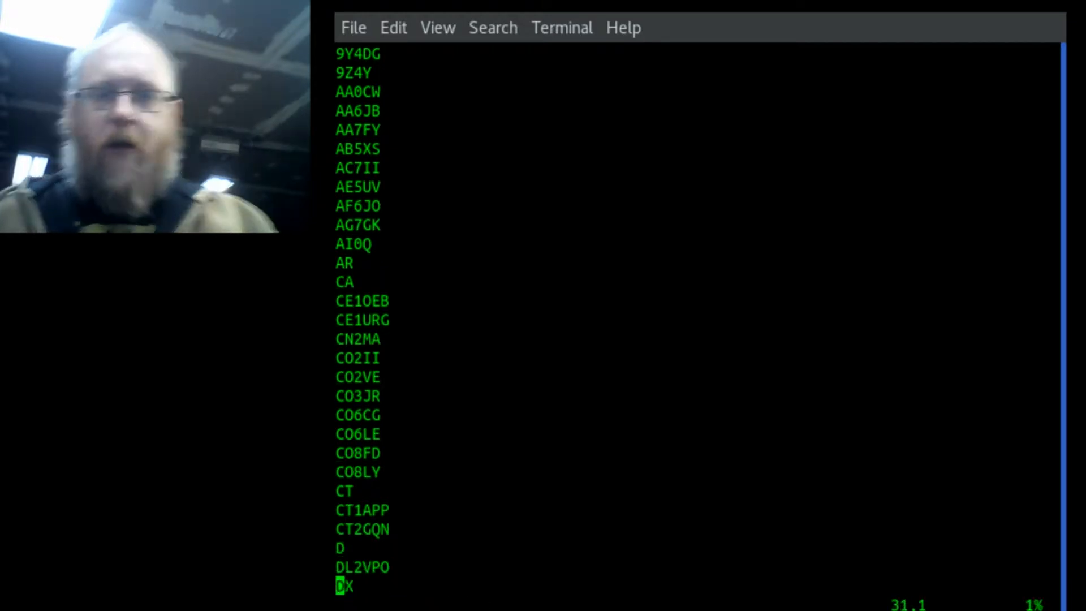
# Step: Scroll through tmp in vi, spotting junk entries like AR, CA, CT and DX
pyautogui.scroll(-3)
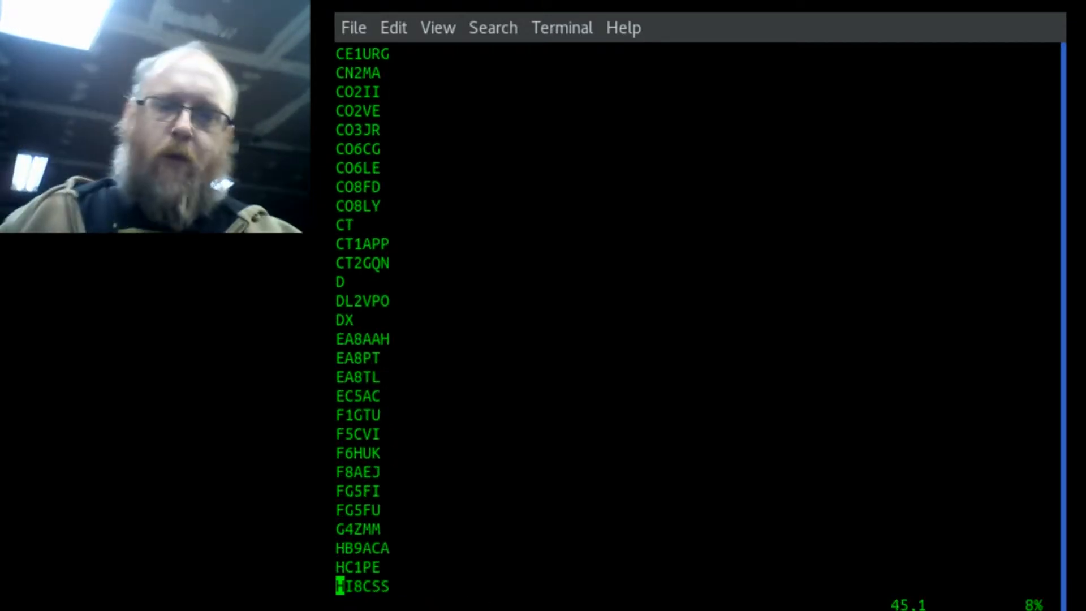
pyautogui.scroll(-3)
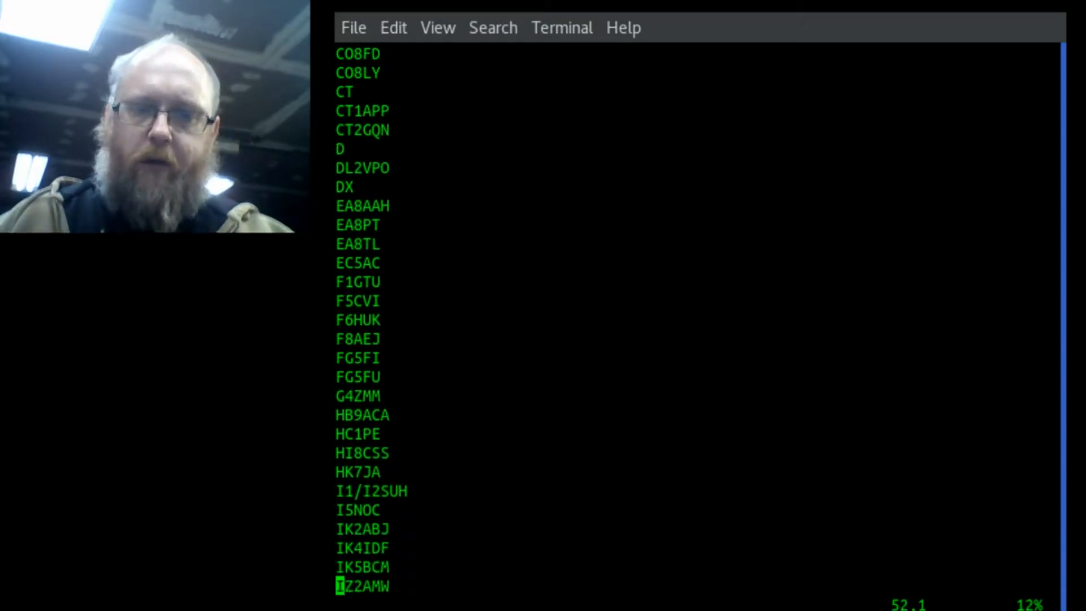
pyautogui.scroll(-3)
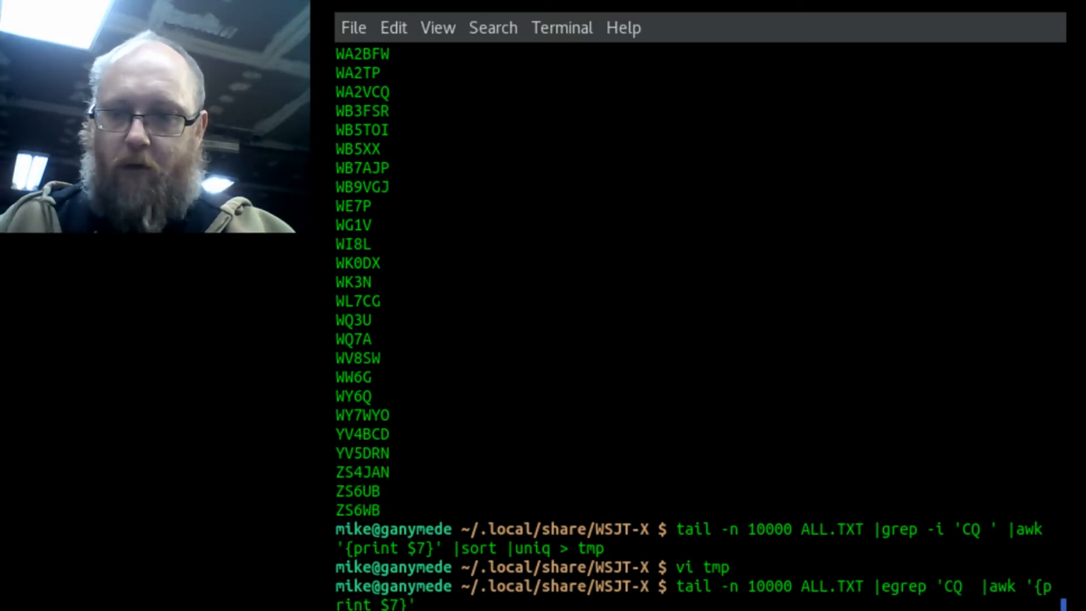
# Step: Switch the filter to egrep 'CQ [A-Z]{1,2}' and run it after fixing the quote
pyautogui.write('[')
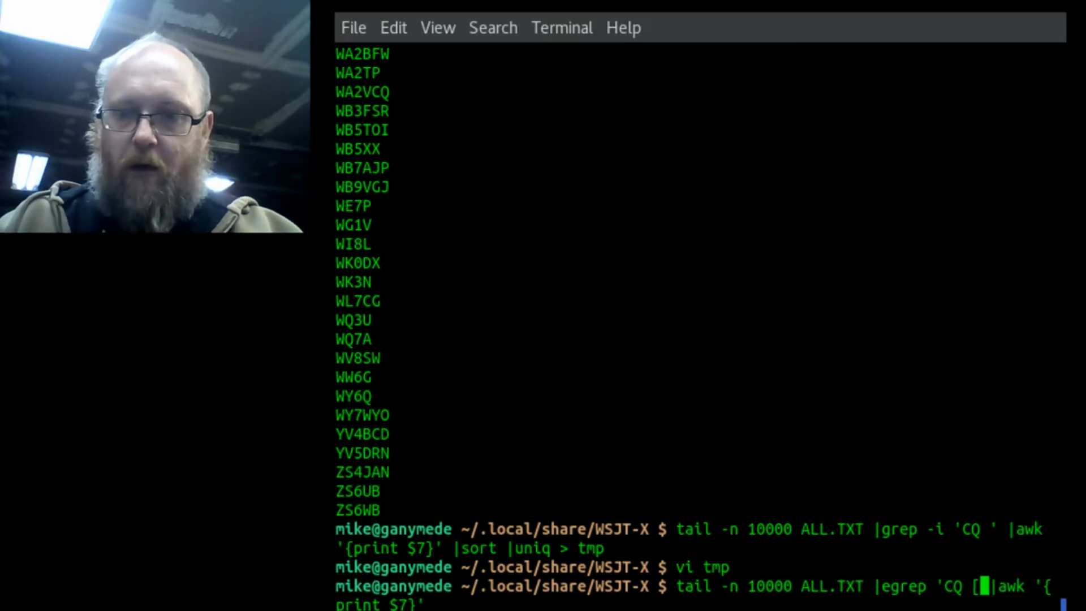
pyautogui.write('A_')
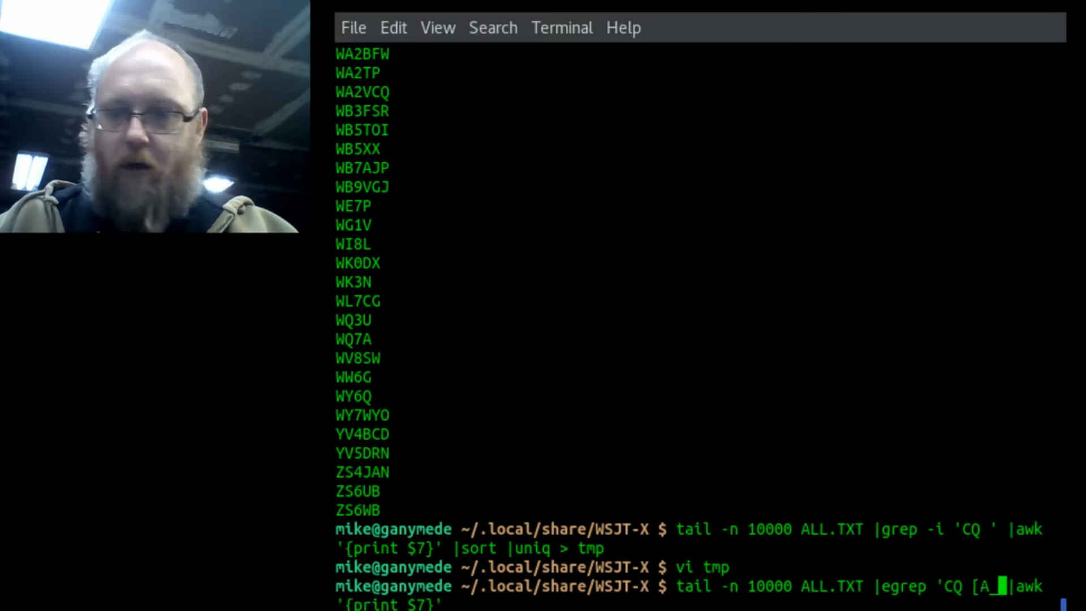
pyautogui.write('-Z')
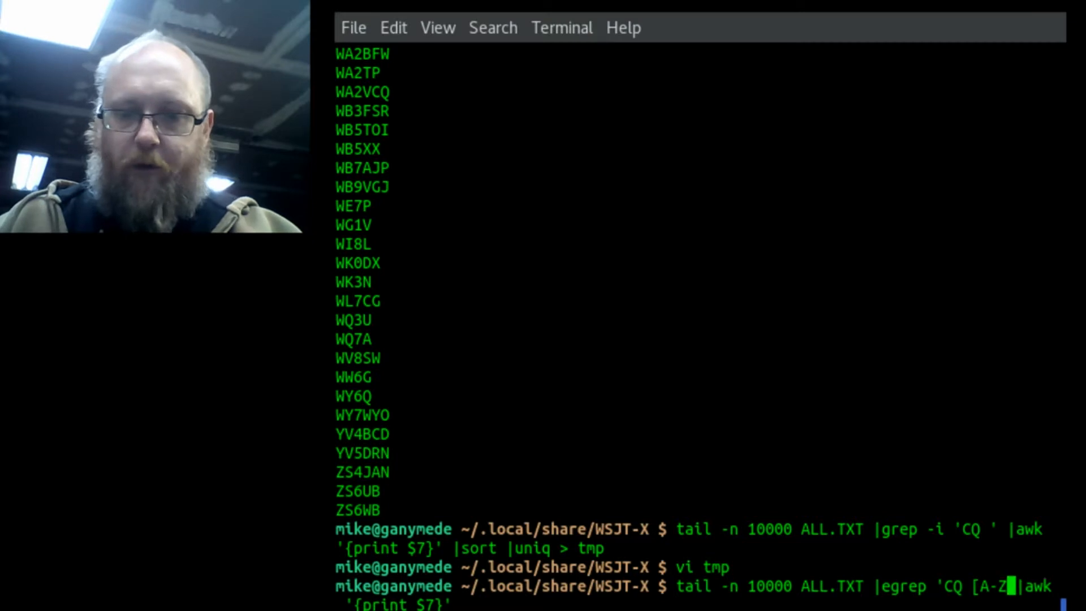
pyautogui.write('][')
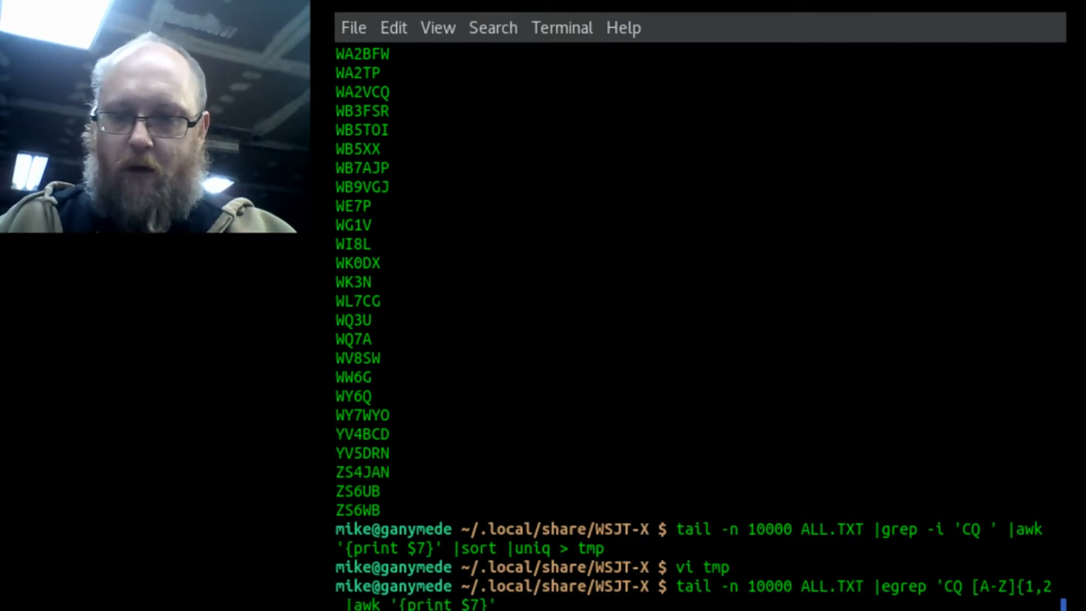
pyautogui.press('Return')
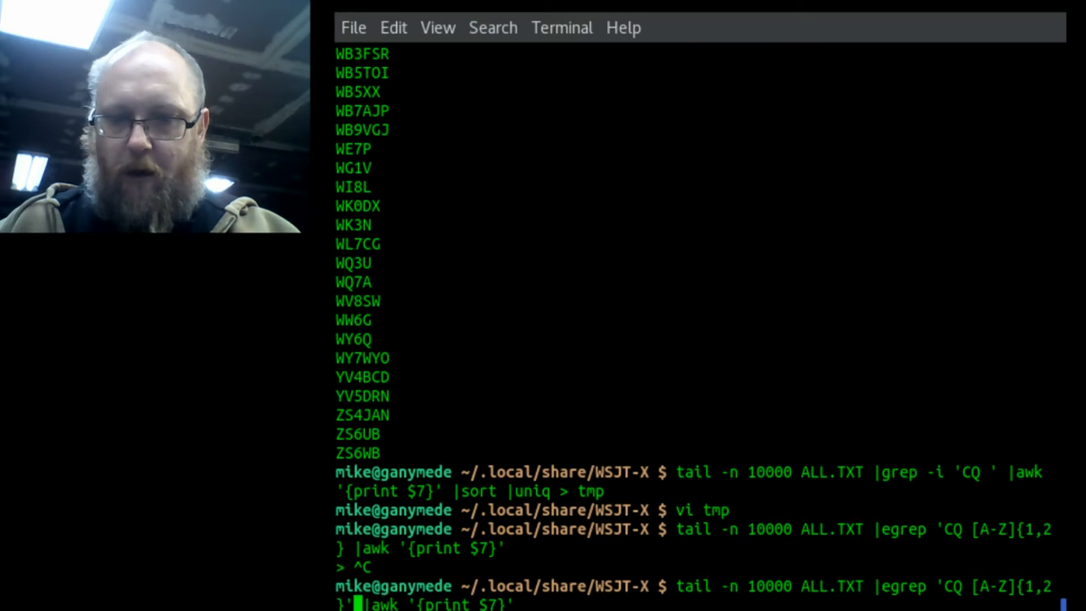
pyautogui.press('Return')
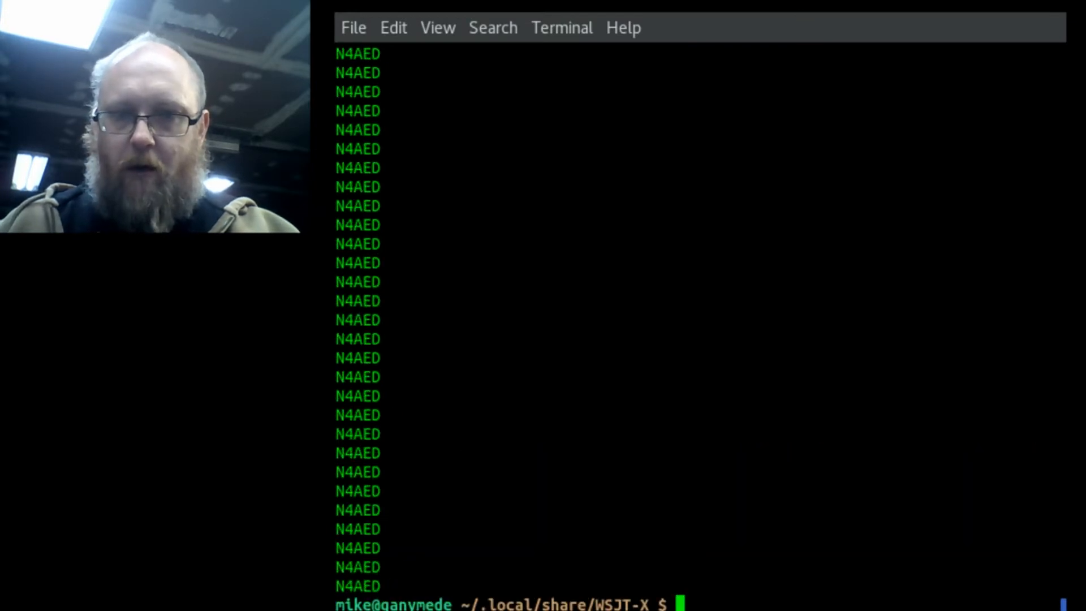
# Step: Tighten the filter to egrep 'CQ [A-Z]{1,2}[0-9]' and rerun the pipeline
pyautogui.write("tail -n 10000 ALL.TXT |egrep 'CQ [A-Z]{1,2}' |awk '{print $7}'")
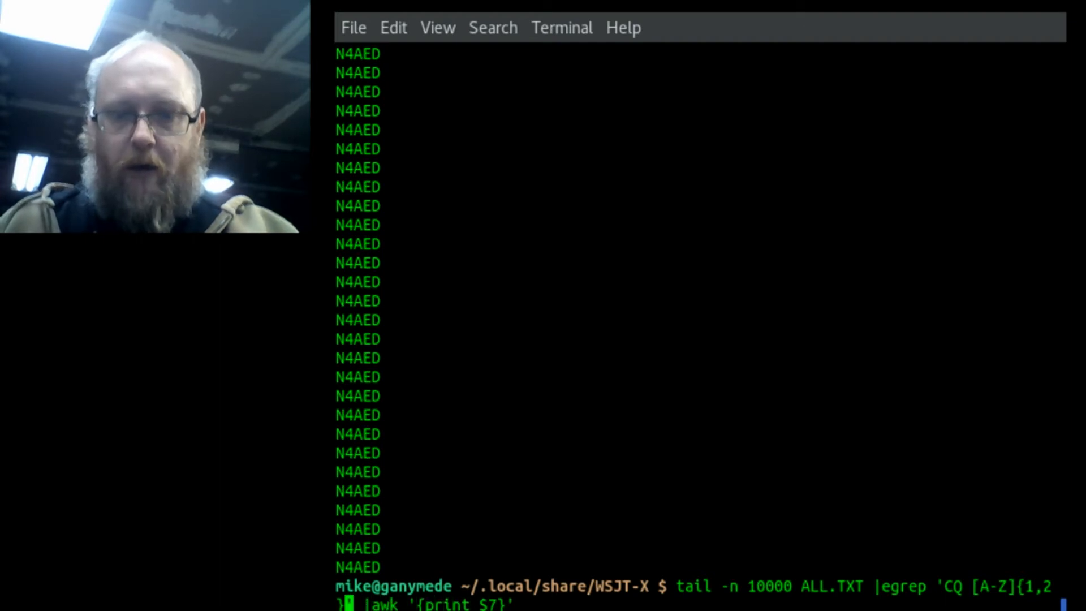
pyautogui.write('[0-9')
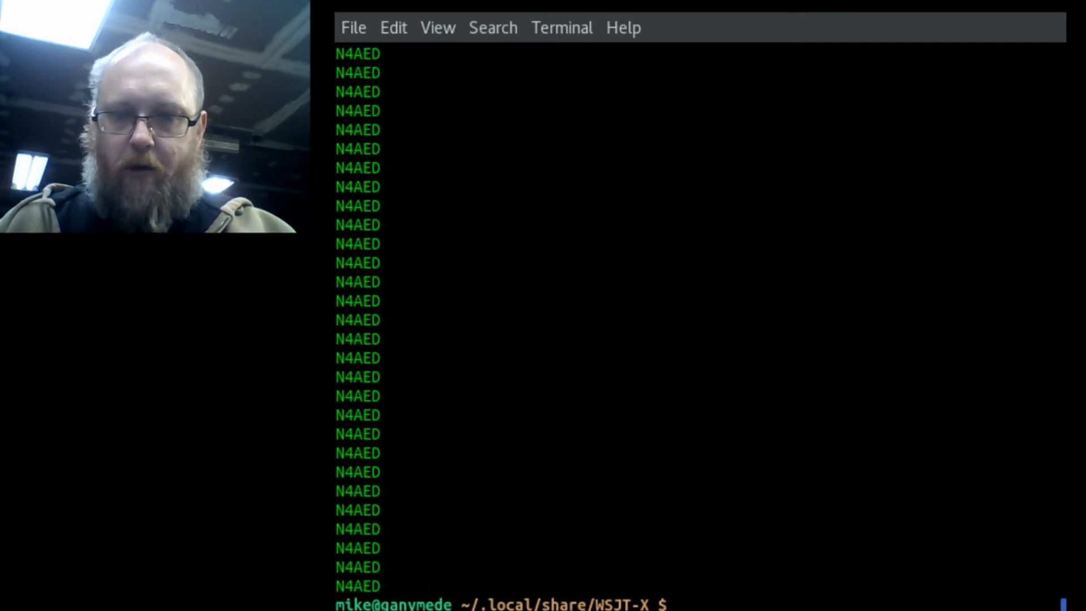
pyautogui.write("tail -n 10000 ALL.TXT |egrep 'CQ [A-Z]{1,2}[0-9]' |awk '{print $7}'")
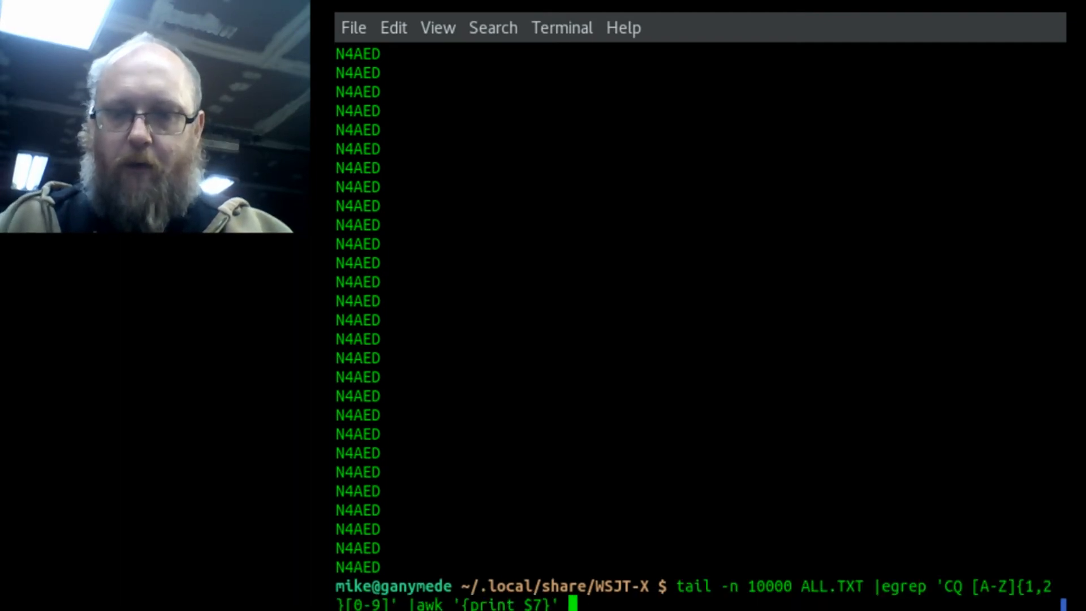
# Step: Save the sorted, uniq call signs to tmp with |sort |uniq > tmp
pyautogui.write('|sort |')
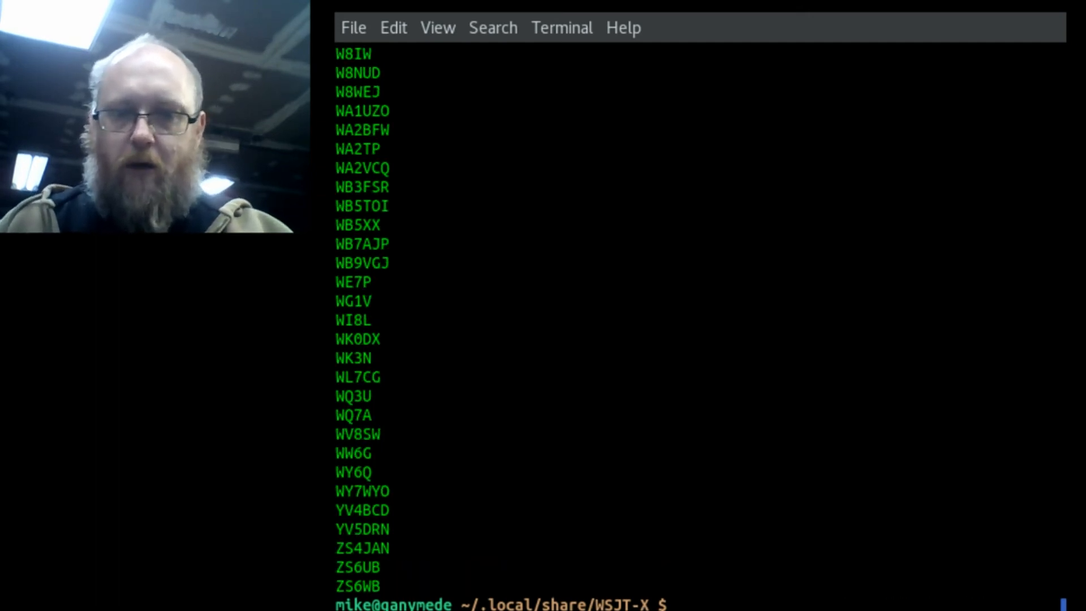
pyautogui.write("tail -n 10000 ALL.TXT |egrep 'CQ [A-Z]{1,2}[0-9]' |awk '{print $7}' |sort |uniq > tmp")
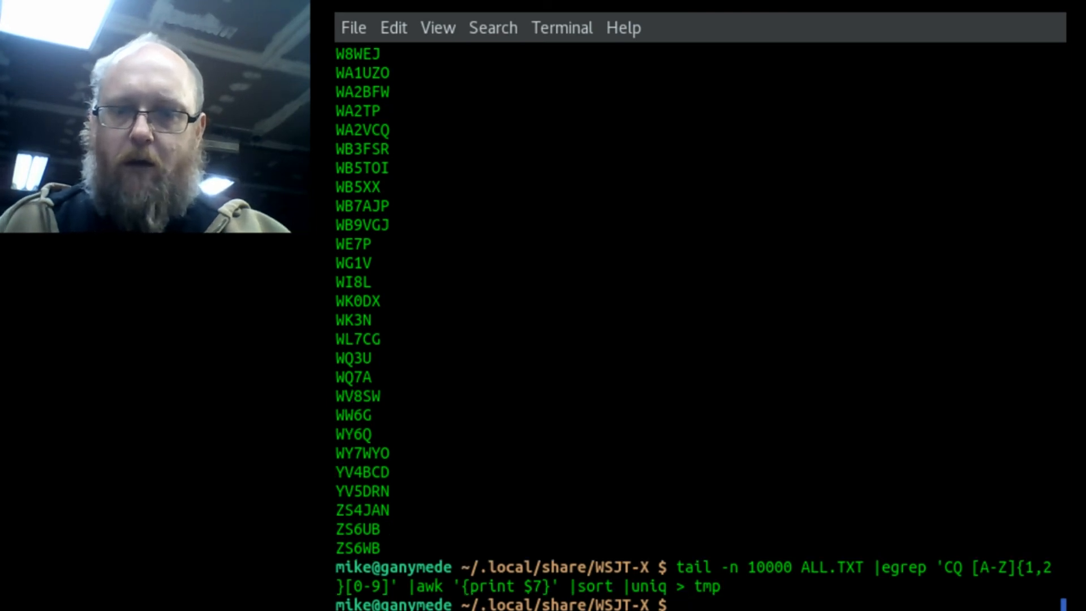
pyautogui.write('vi')
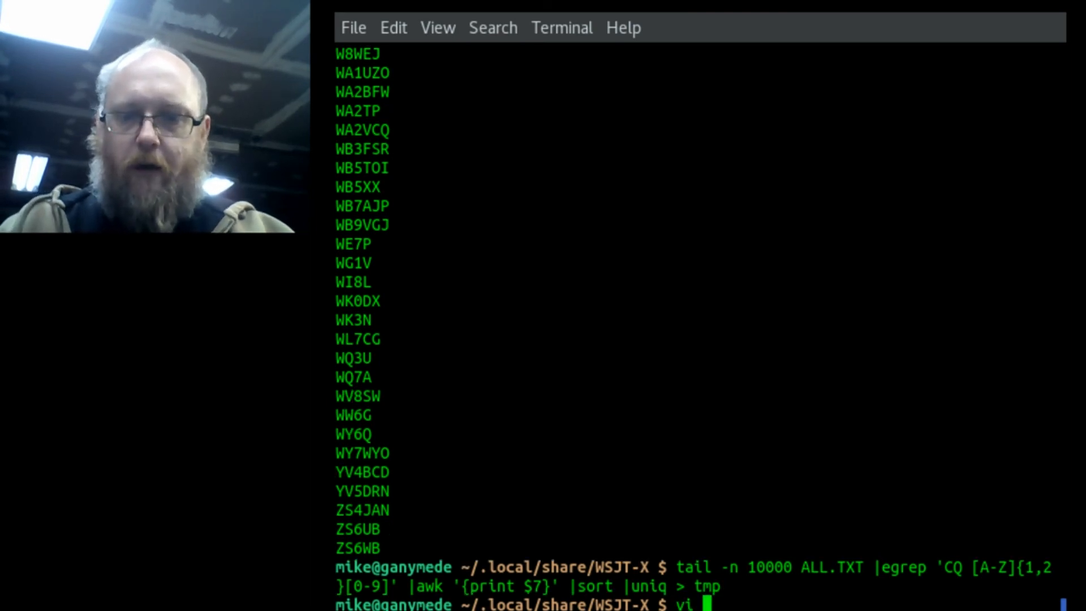